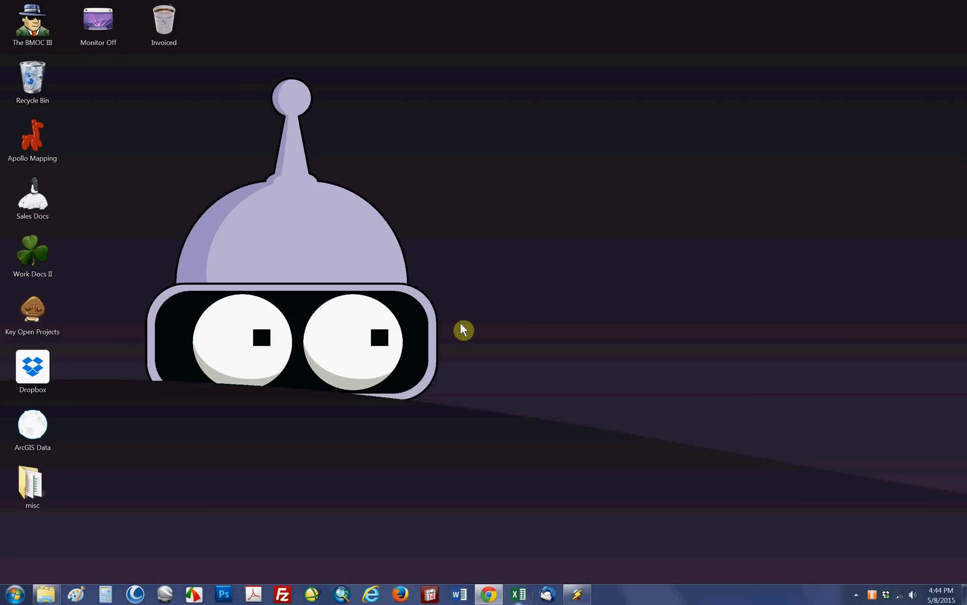
{"action": "mouse_move", "coordinate": [219, 125]}
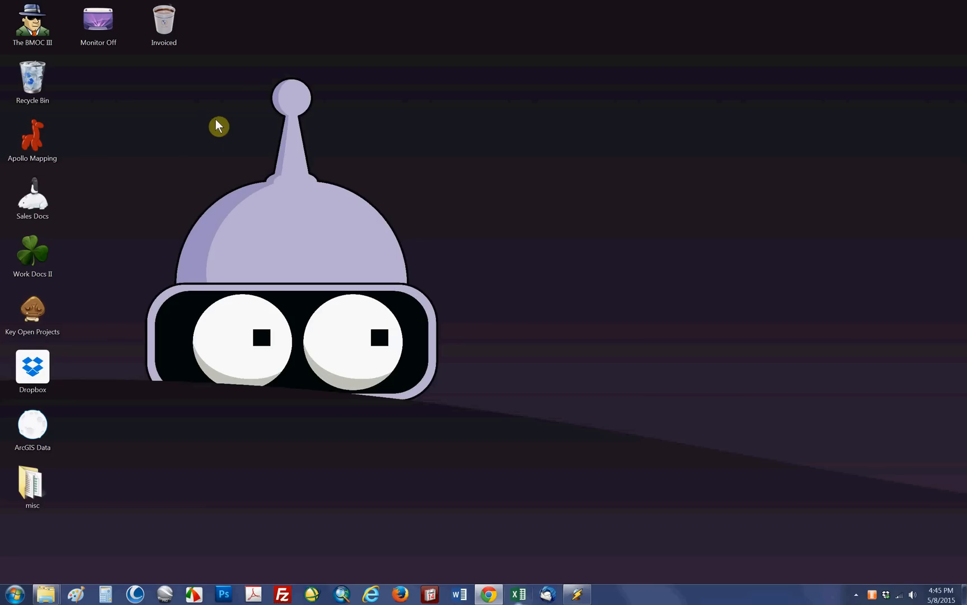
Open The BMOC III computer overview listing the BOOTCAMP (C:) drive.
{"action": "left_click", "coordinate": [32, 24]}
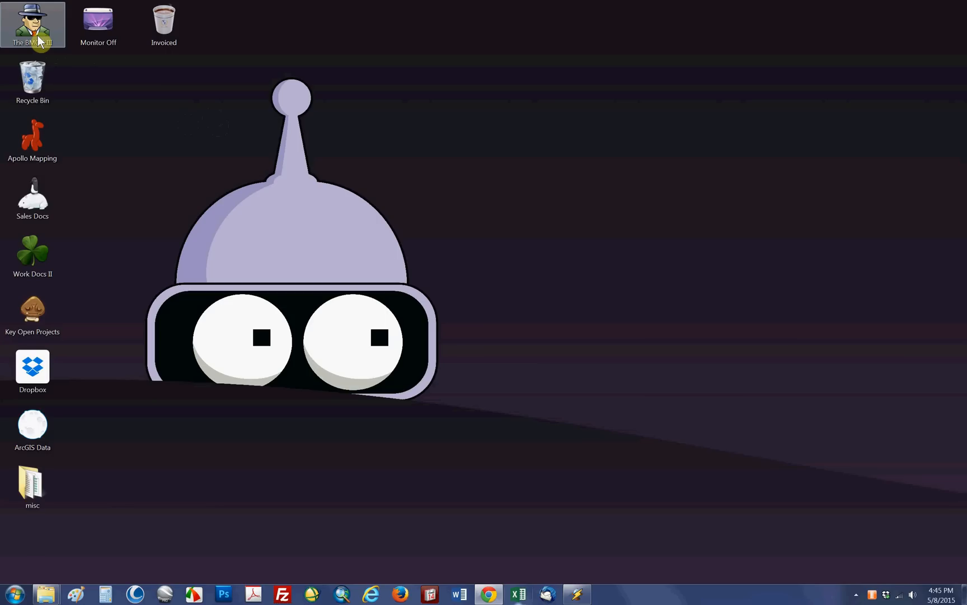
{"action": "double_click", "coordinate": [33, 25]}
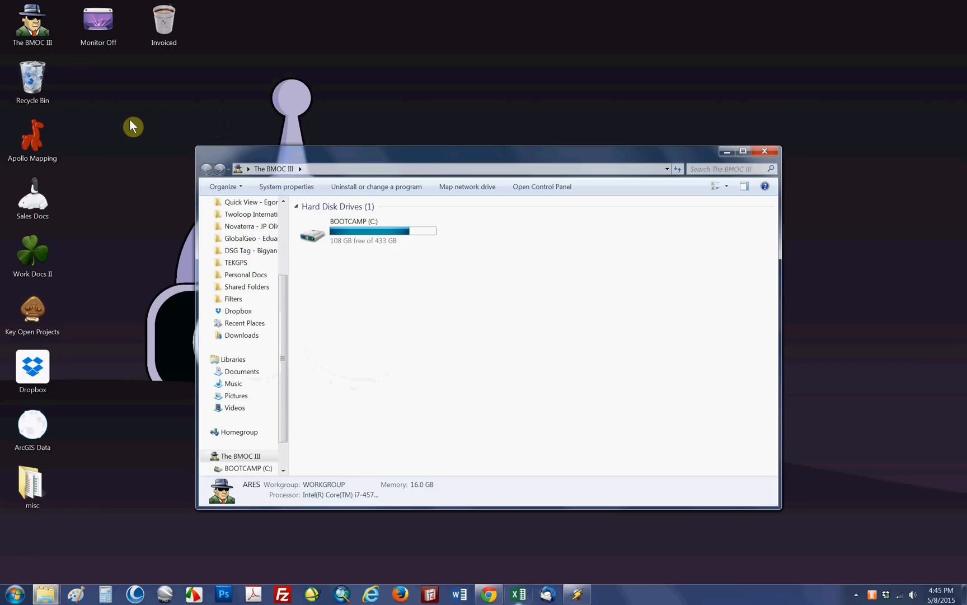
{"action": "mouse_move", "coordinate": [129, 173]}
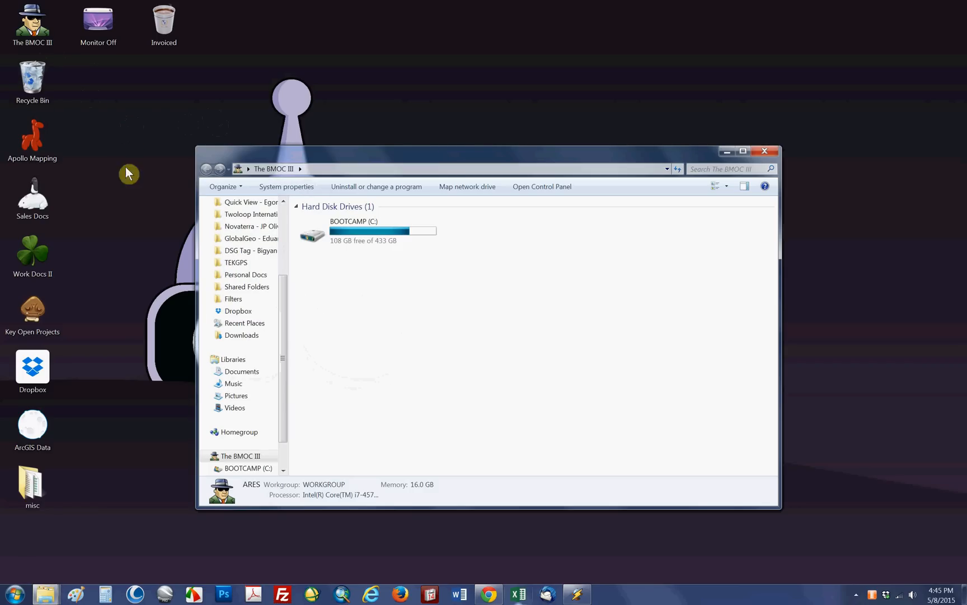
Reach Programs and Features via Control Panel's Uninstall a program link.
{"action": "left_click", "coordinate": [542, 185]}
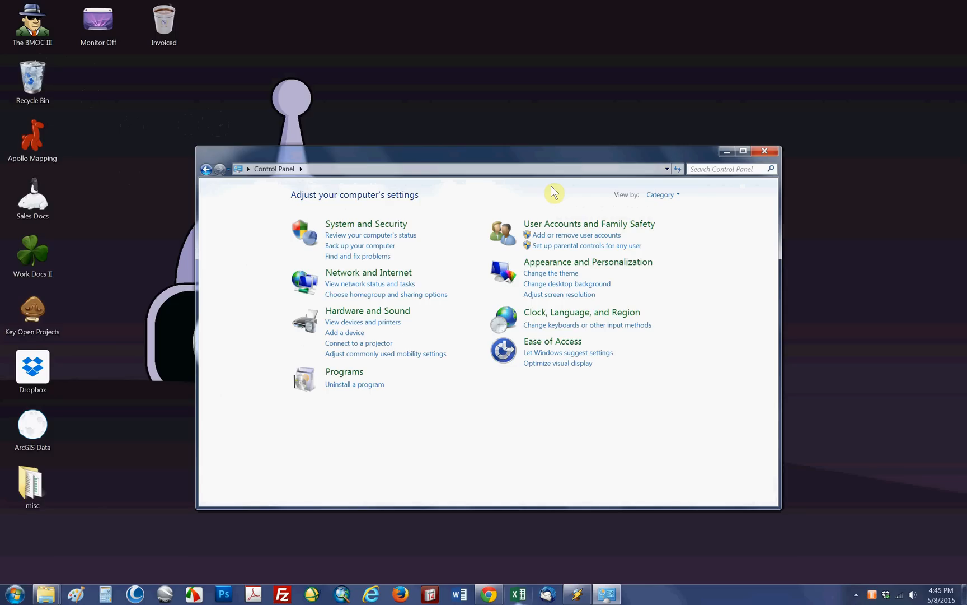
{"action": "mouse_move", "coordinate": [370, 396]}
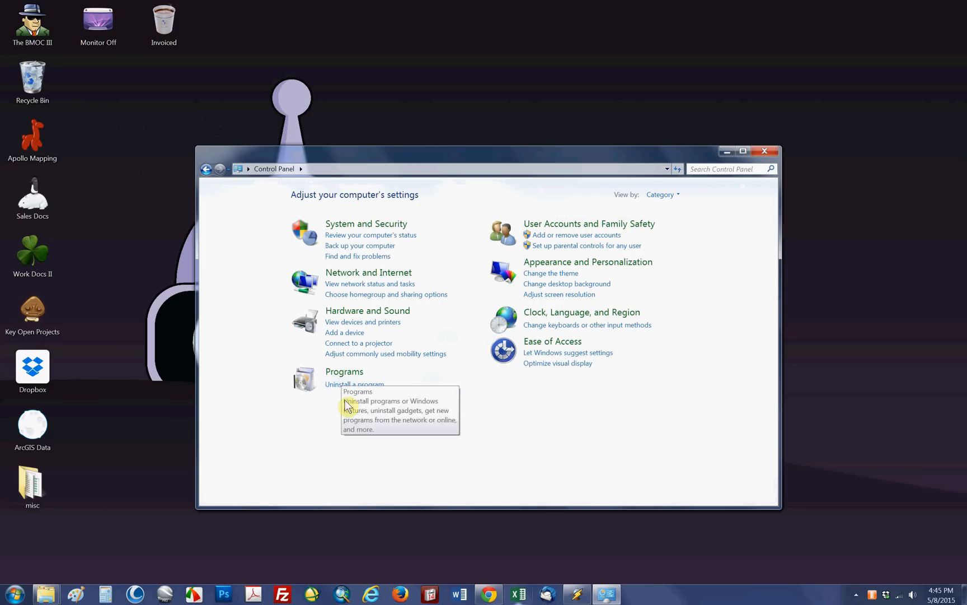
{"action": "mouse_move", "coordinate": [350, 391]}
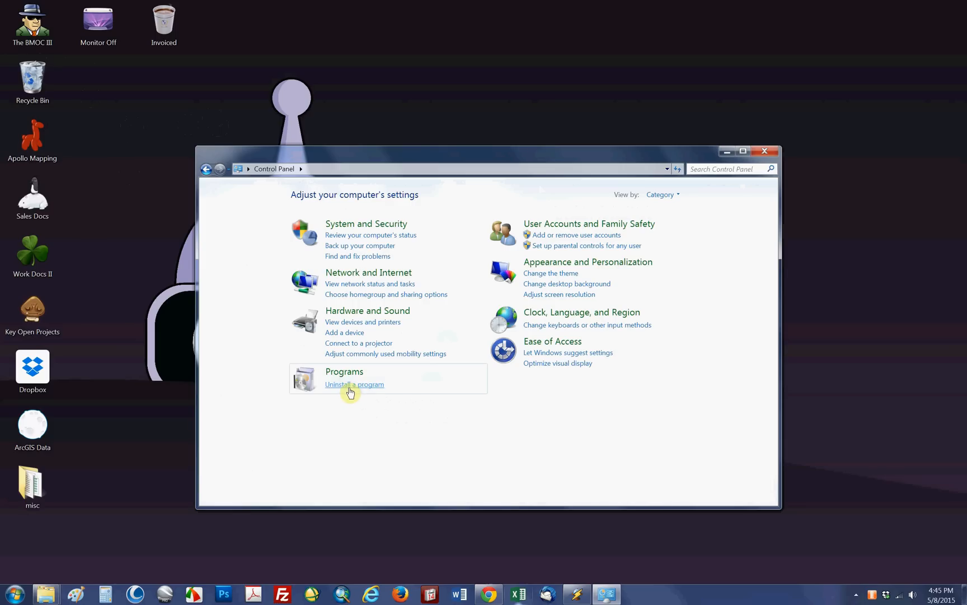
{"action": "left_click", "coordinate": [354, 384]}
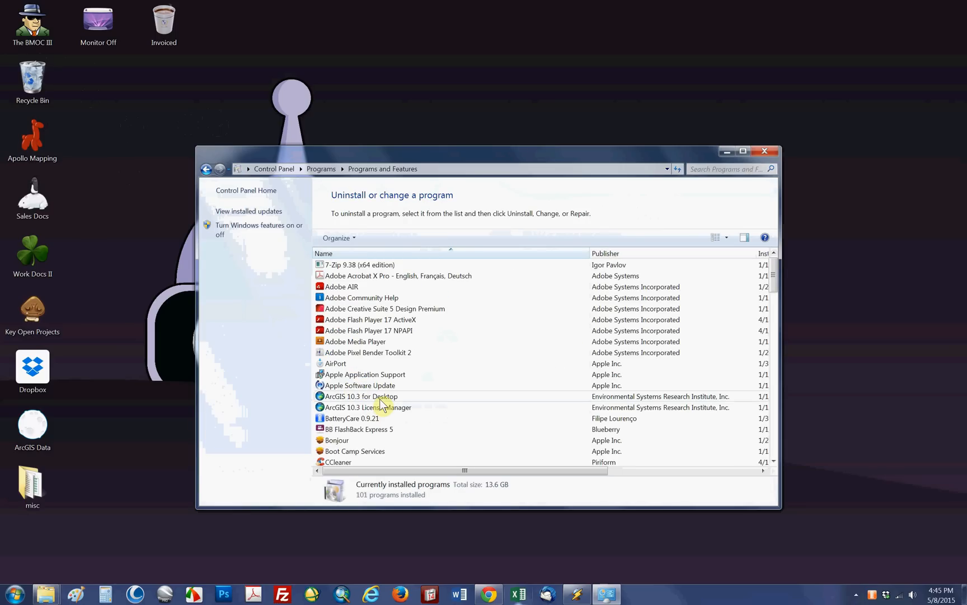
Launch Uninstall/Change for ArcGIS 10.3 for Desktop and choose Repair.
{"action": "left_click", "coordinate": [362, 397]}
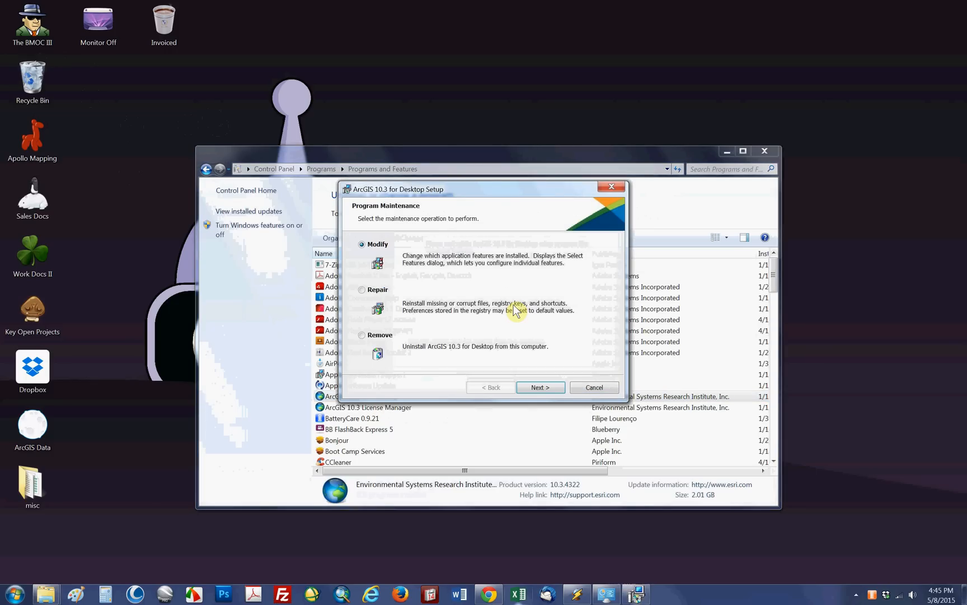
{"action": "left_click", "coordinate": [361, 289]}
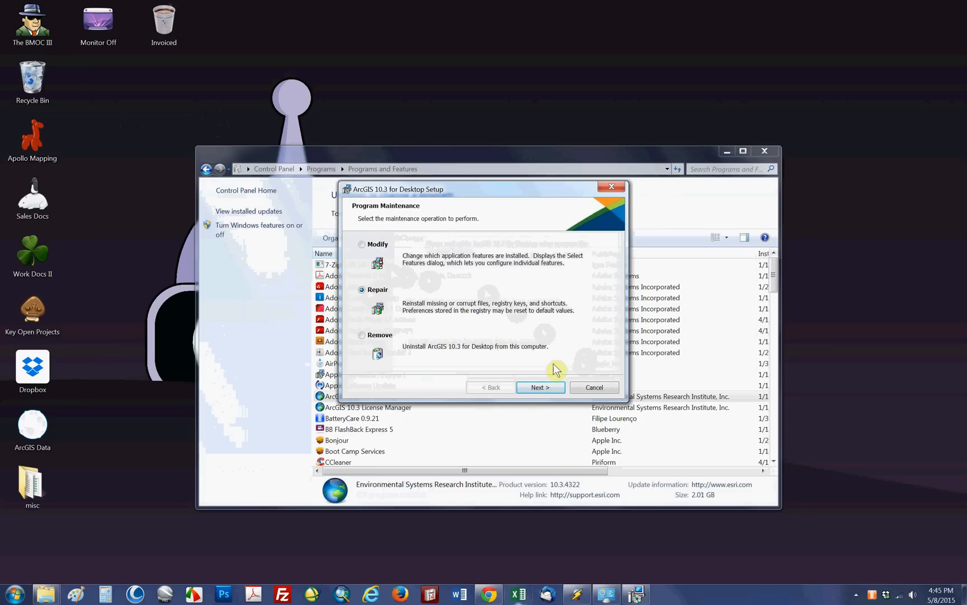
{"action": "mouse_move", "coordinate": [625, 428]}
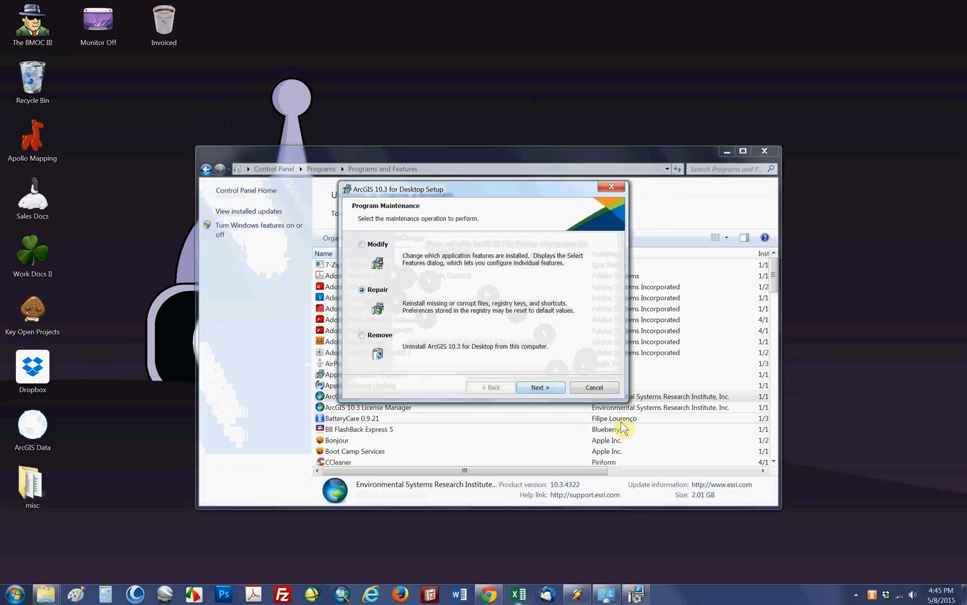